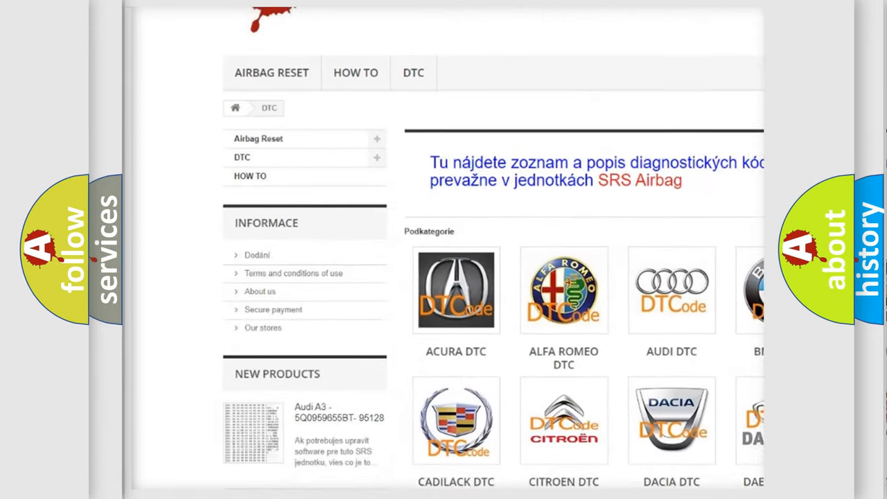
# Open the AUDI DTC tile to show the Audi diagnostic code listing.
pyautogui.scroll(-3)
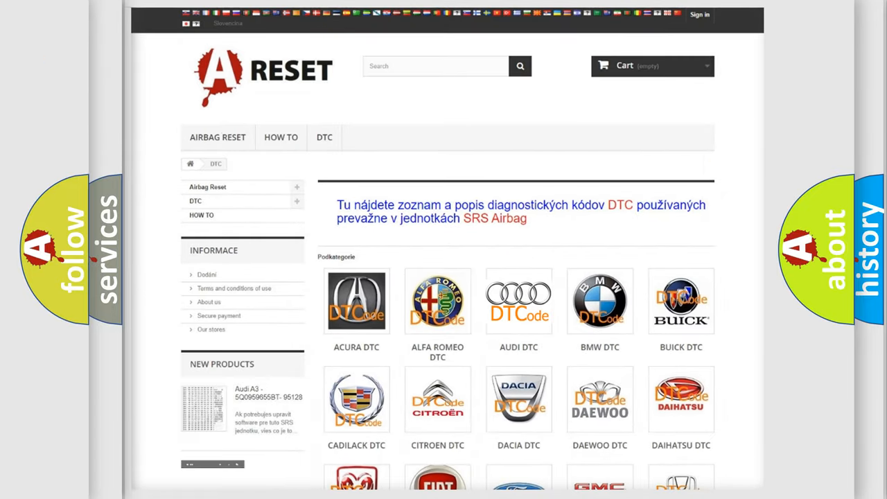
pyautogui.click(519, 301)
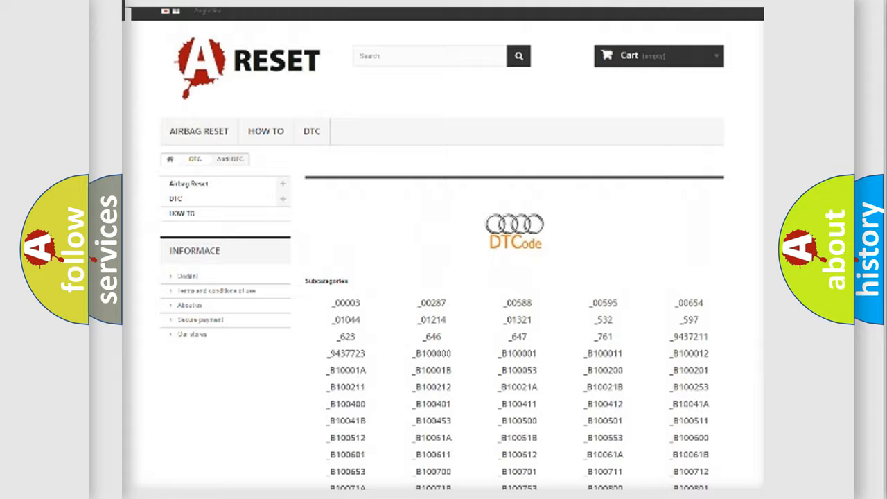
pyautogui.scroll(3)
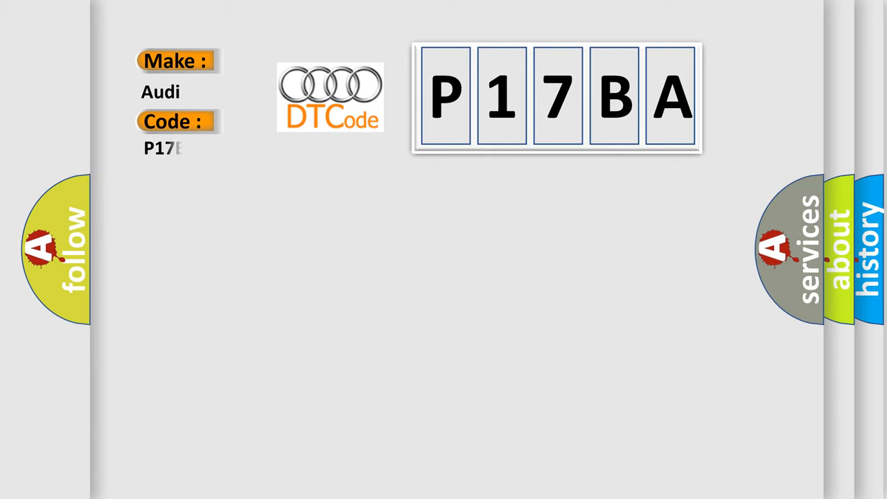
# Complete the Code label to read P17BA under Make: Audi.
pyautogui.write('BA')
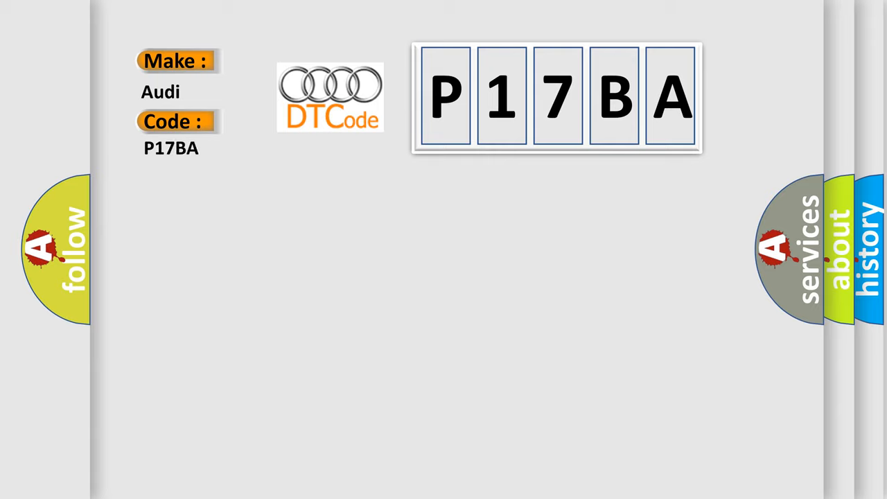